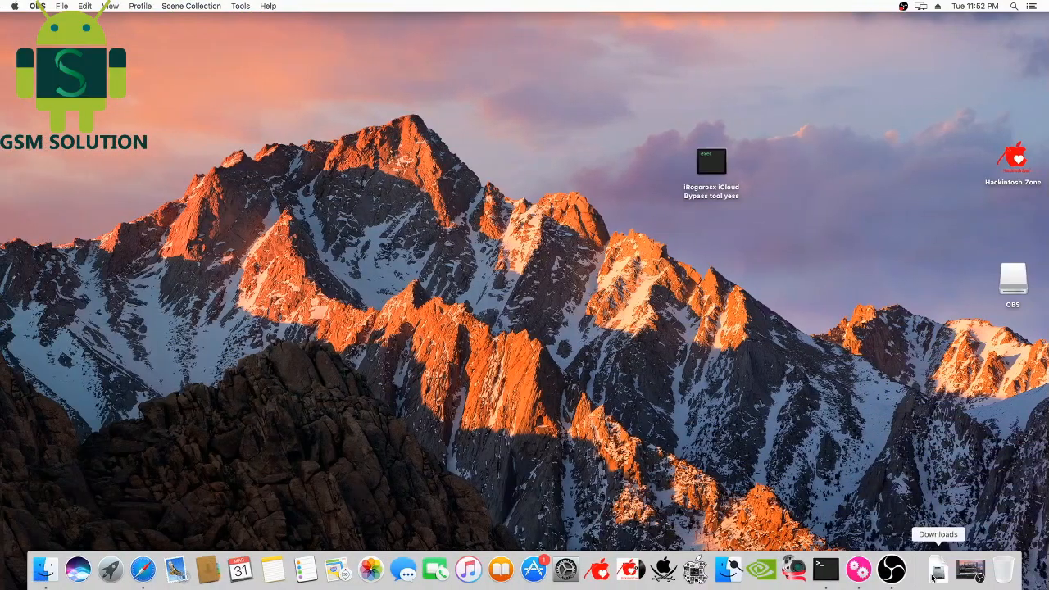
# - Launch the checkra1n app from the beta 0.10.0 disk image in Downloads
pyautogui.click(937, 567)
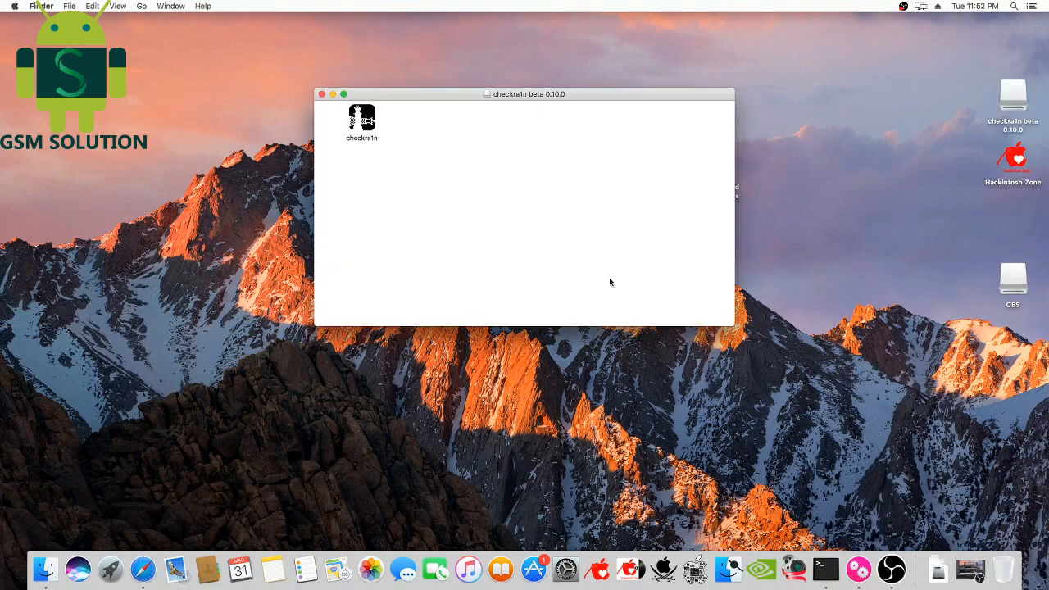
pyautogui.click(360, 121)
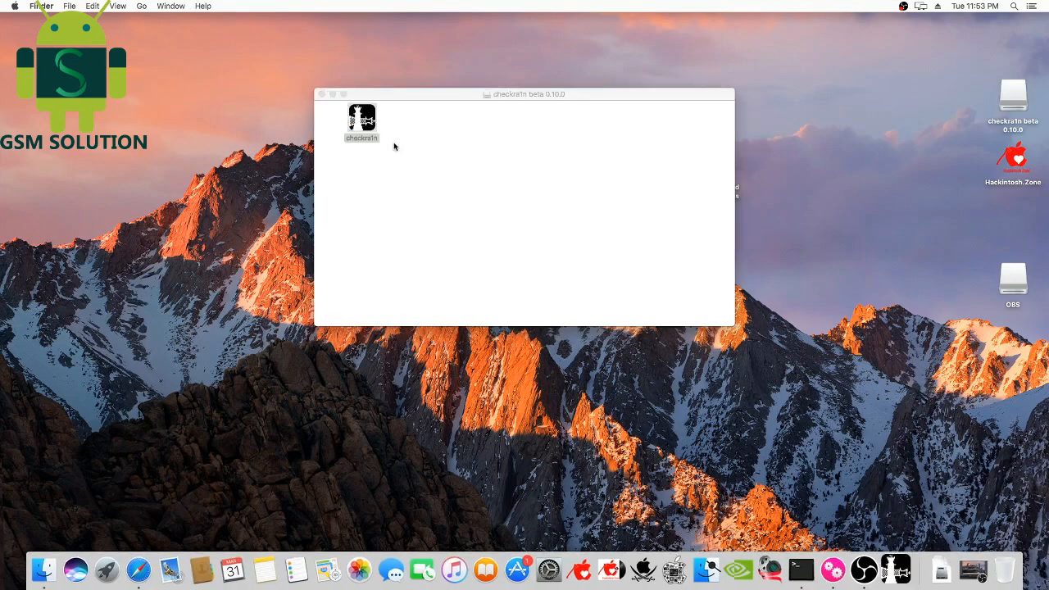
pyautogui.doubleClick(361, 118)
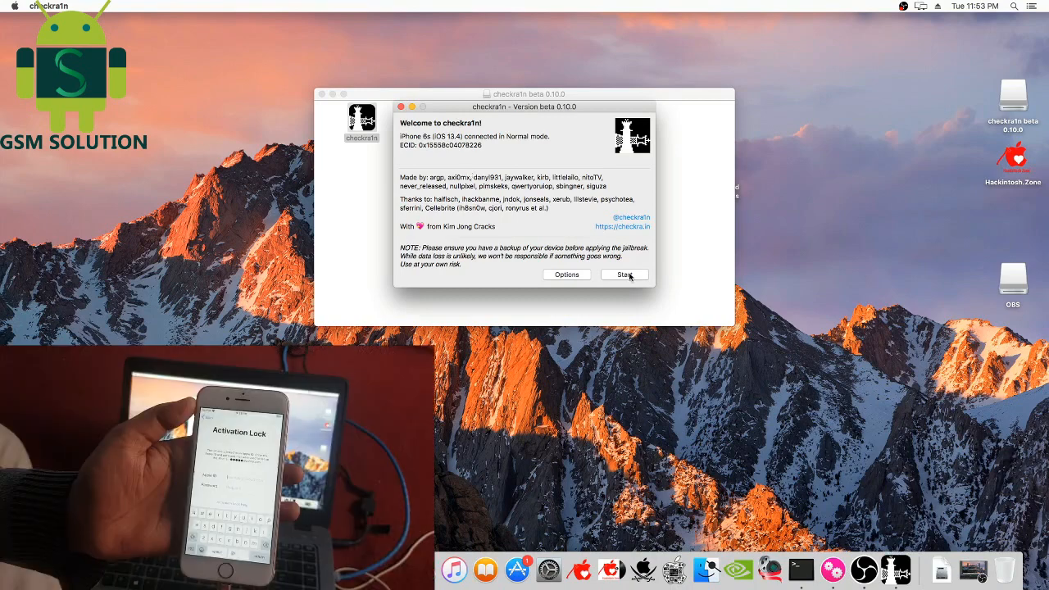
# - Start the iPhone 6s jailbreak and put the phone into recovery mode
pyautogui.click(624, 276)
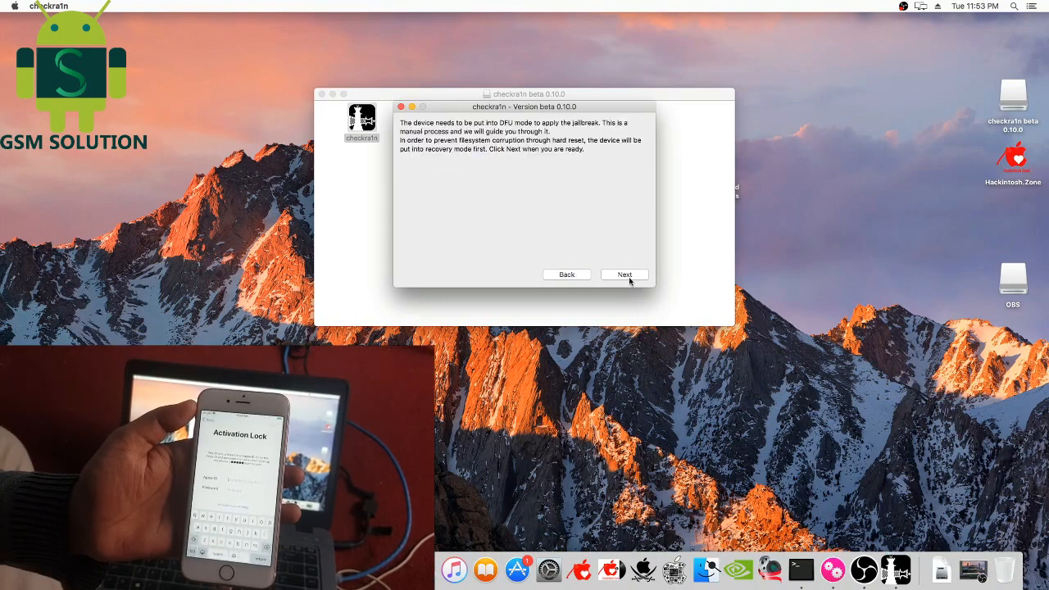
pyautogui.click(623, 275)
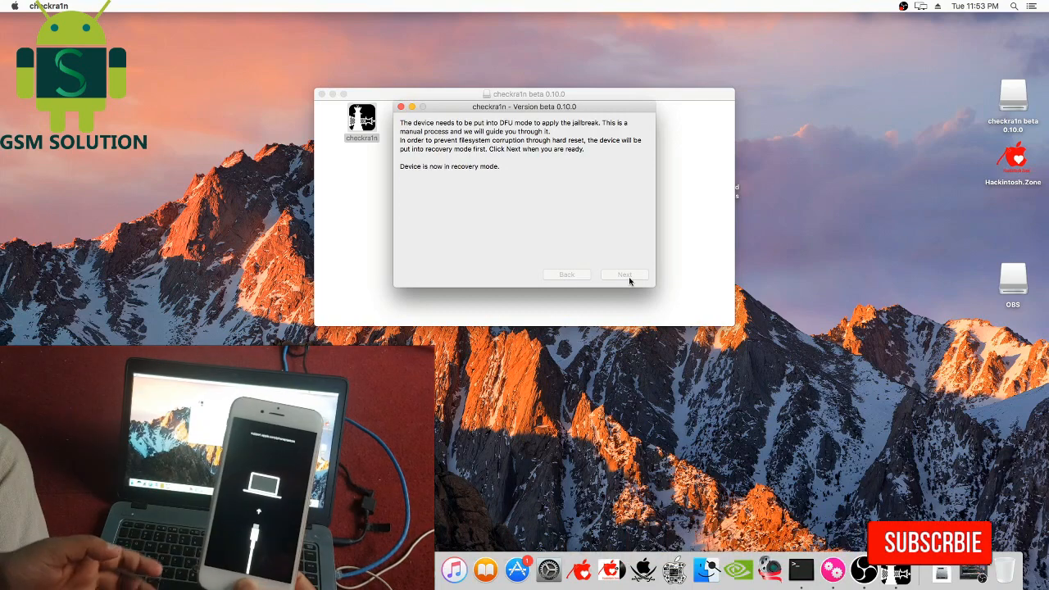
pyautogui.click(623, 274)
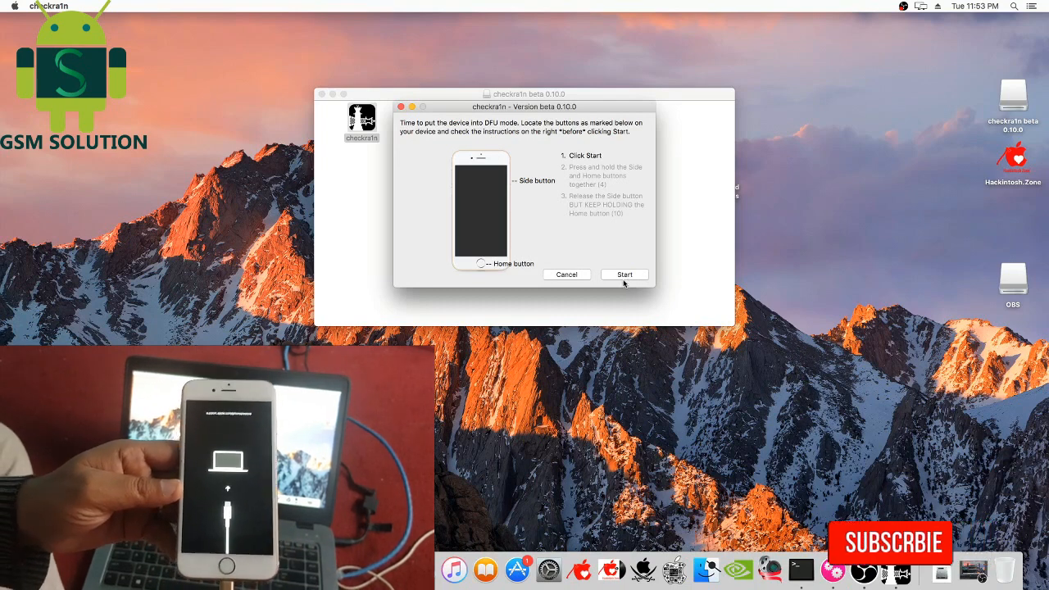
# - Run the DFU button sequence and let the jailbreak install until All Done
pyautogui.click(623, 275)
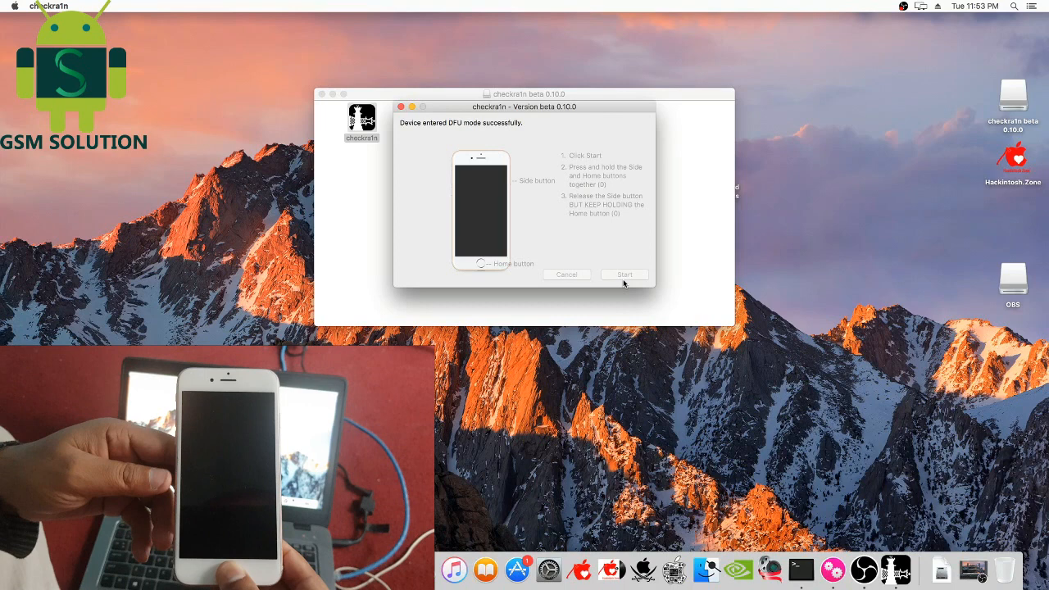
pyautogui.click(622, 275)
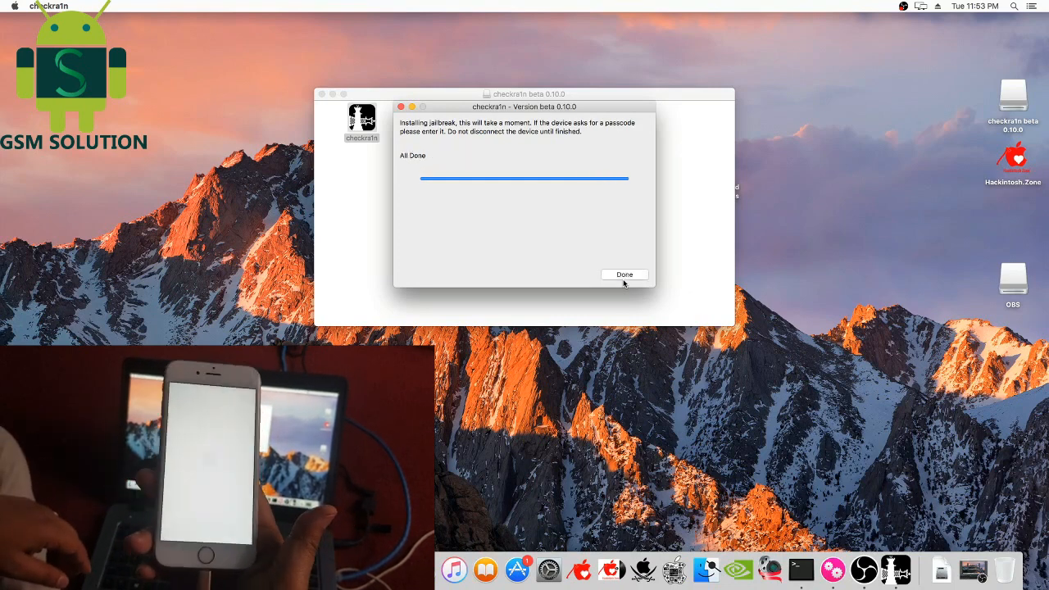
pyautogui.click(624, 275)
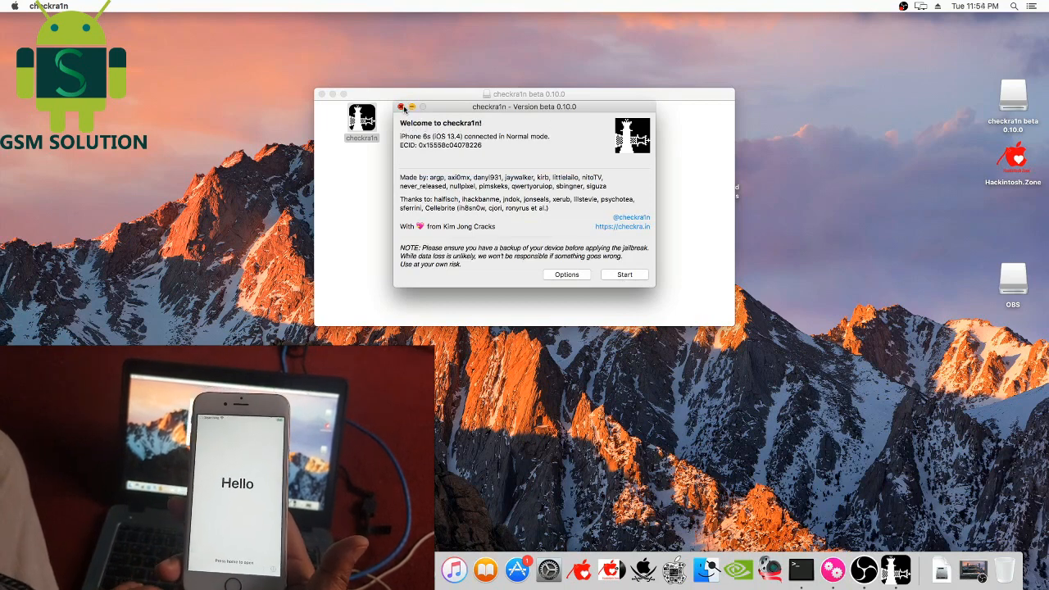
# - Quit checkra1n and close its disk image Finder window
pyautogui.click(403, 107)
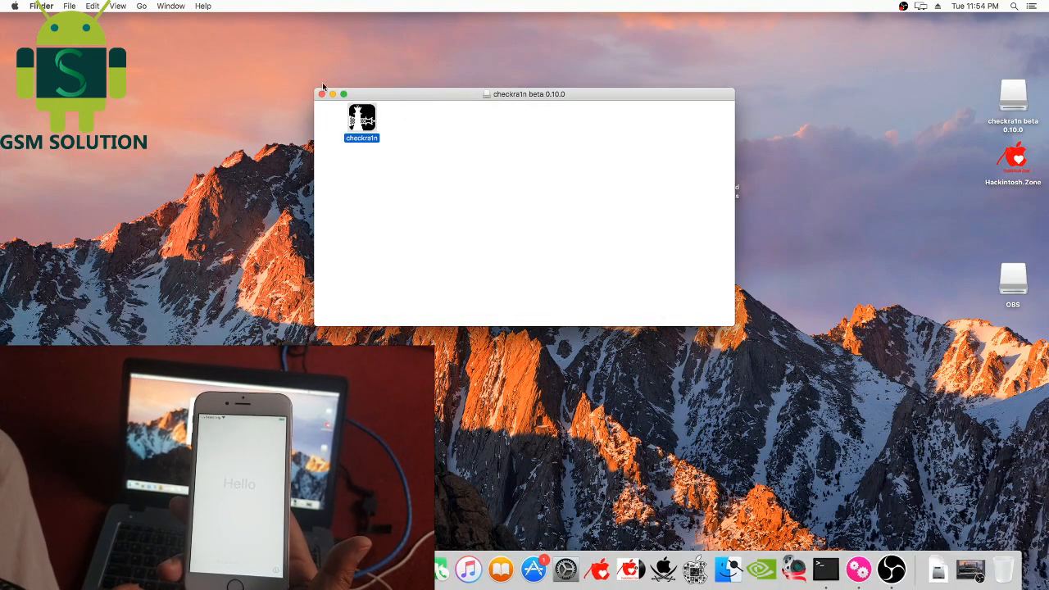
pyautogui.click(321, 93)
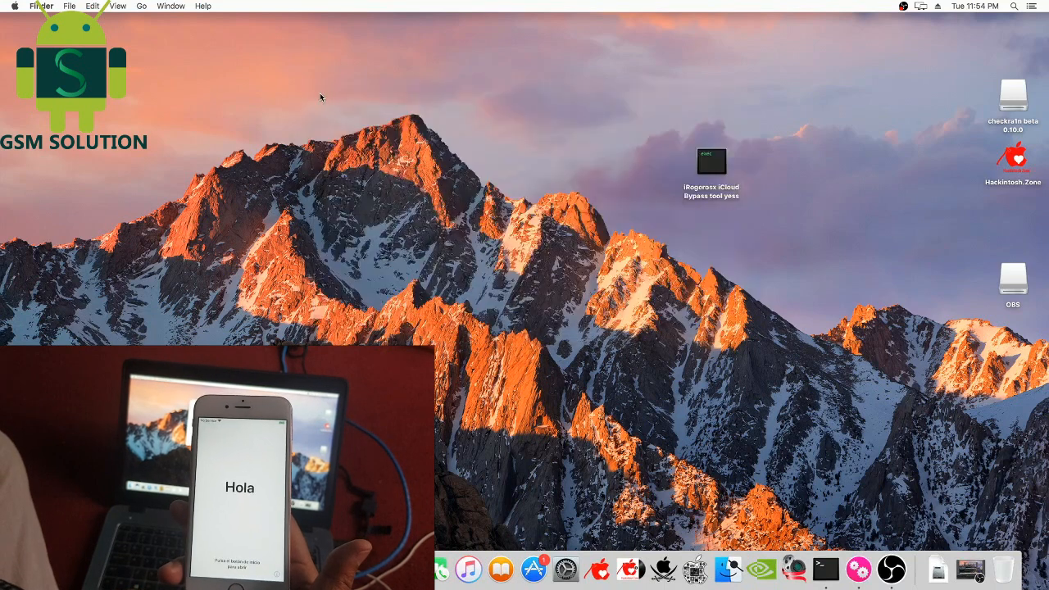
pyautogui.moveTo(479, 297)
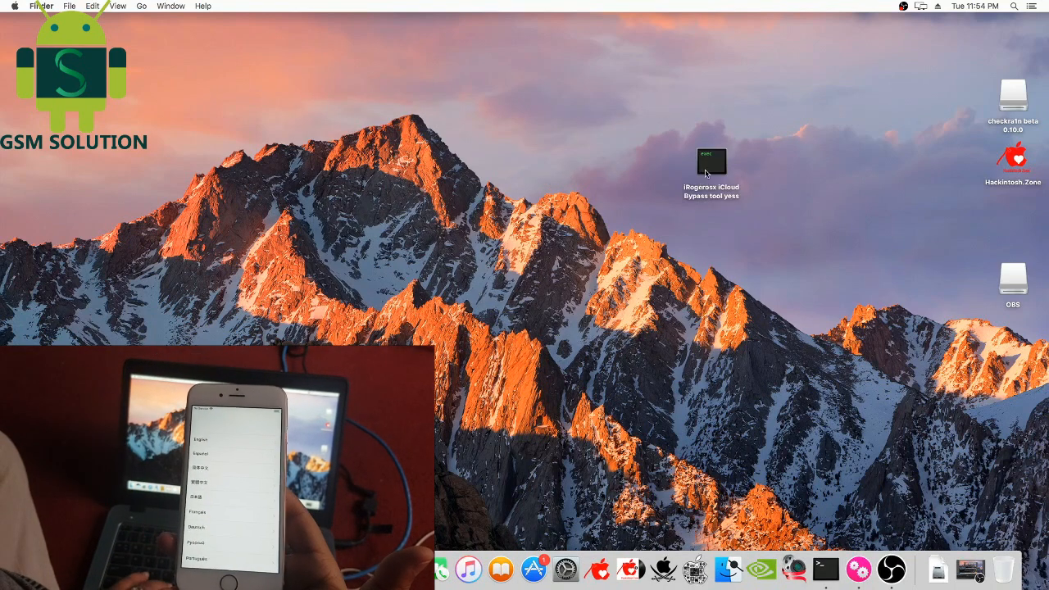
pyautogui.doubleClick(711, 160)
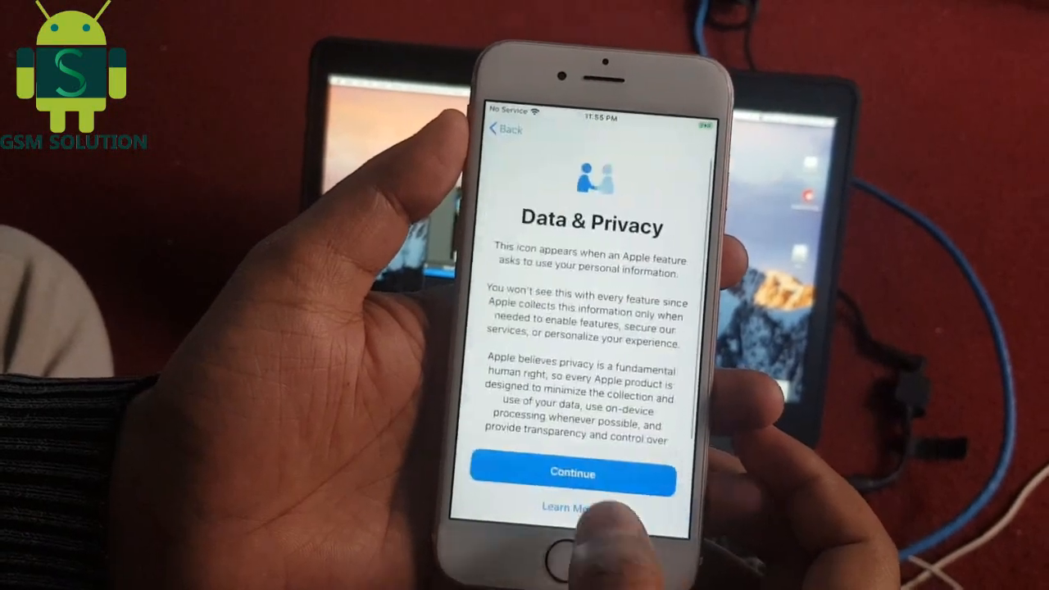
# - Finish iPhone setup, skipping Apple ID sign-in, to reach the home screen
pyautogui.click(572, 472)
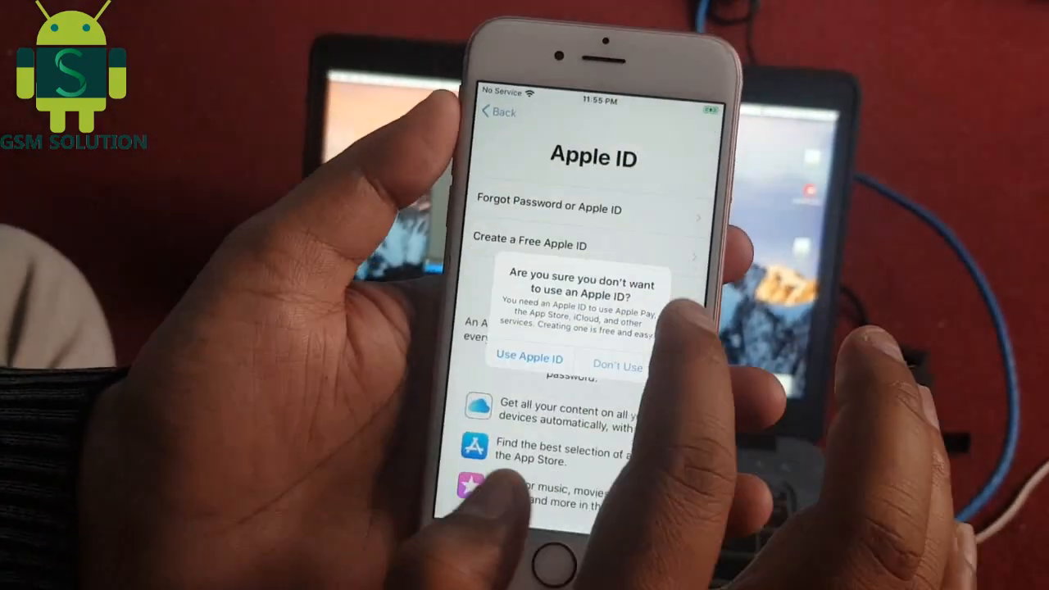
pyautogui.click(617, 364)
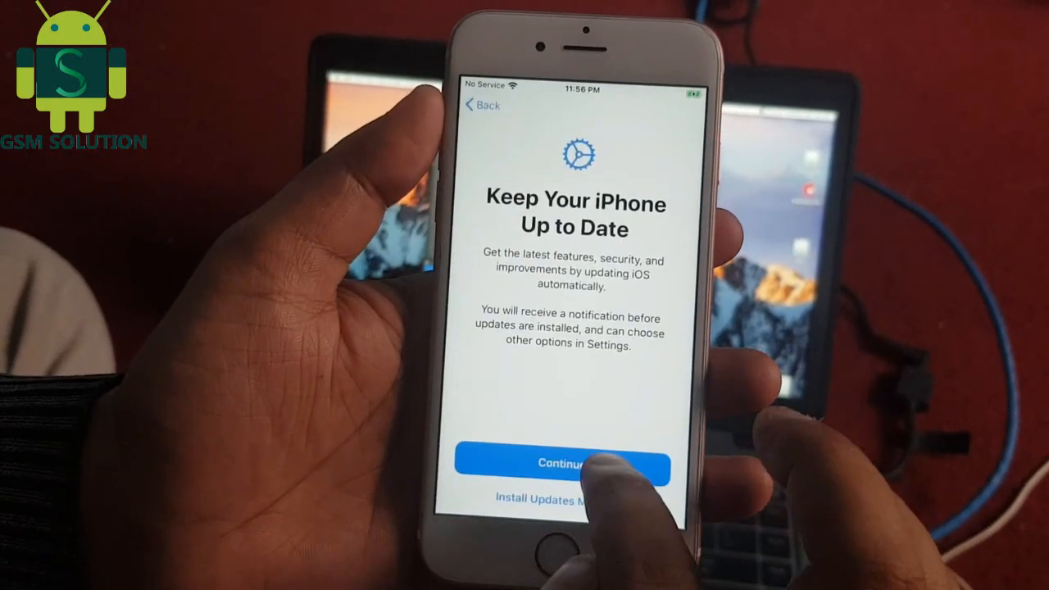
pyautogui.click(567, 467)
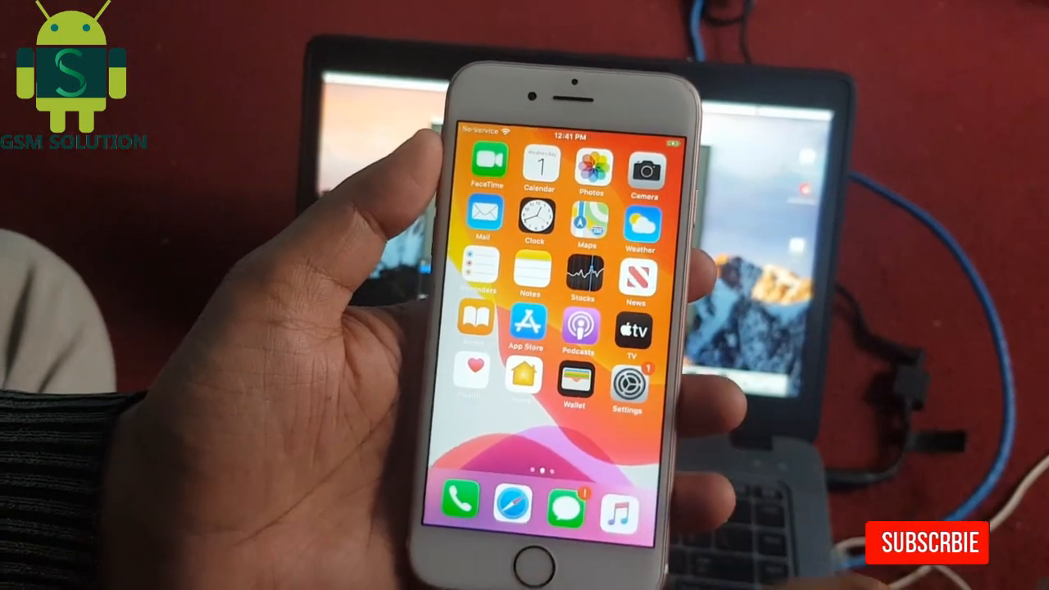
# - View Settings > General > About showing iPhone 6s on iOS 13.4
pyautogui.click(629, 384)
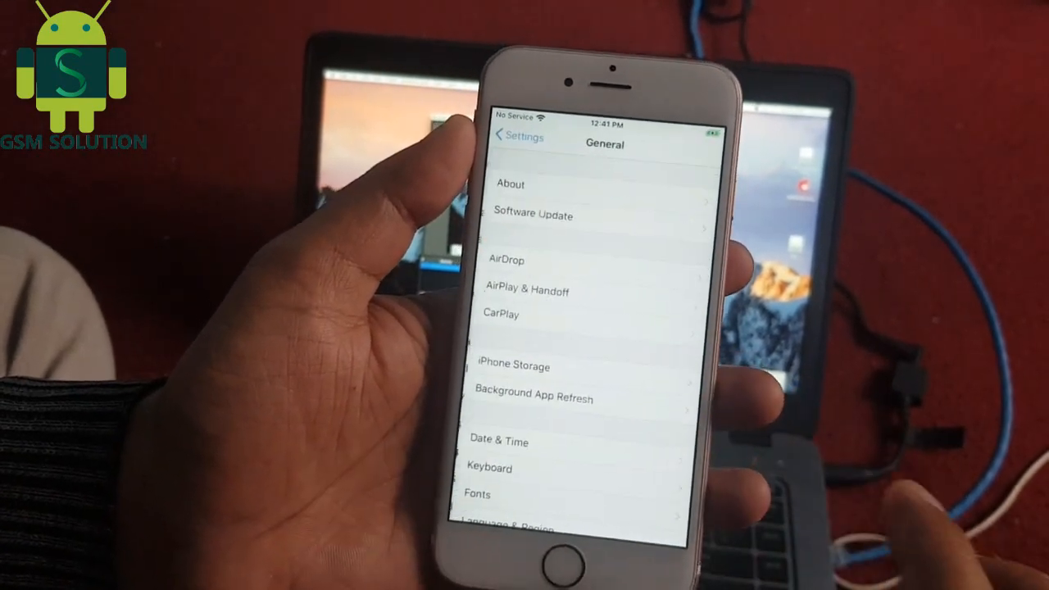
pyautogui.click(511, 184)
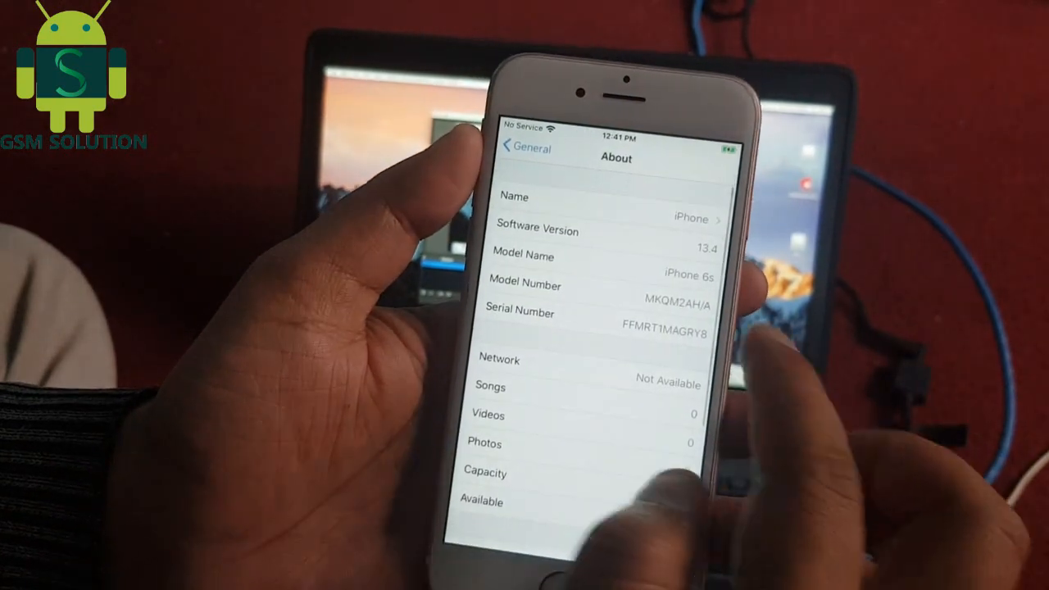